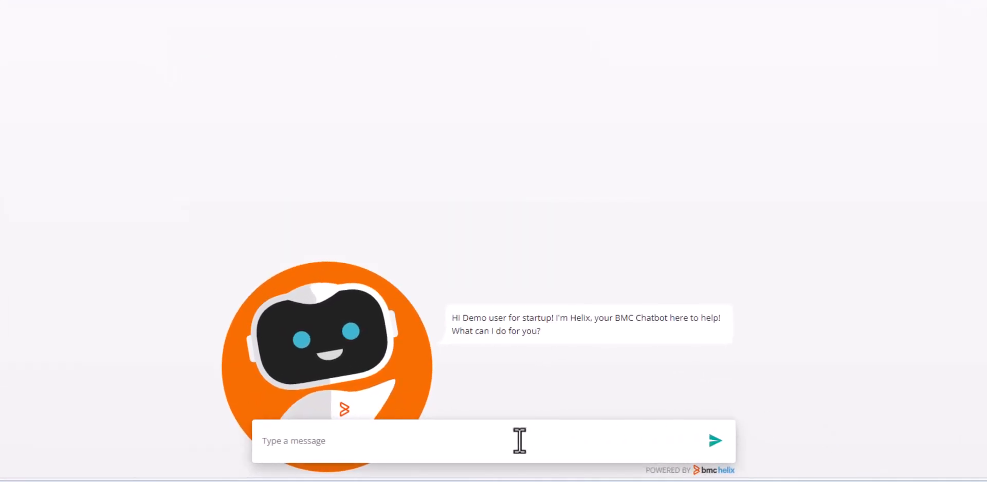
- Ask the bot 'How do I clear my browser cache' and get its article-based answer
text(How do I clear my browser cache)
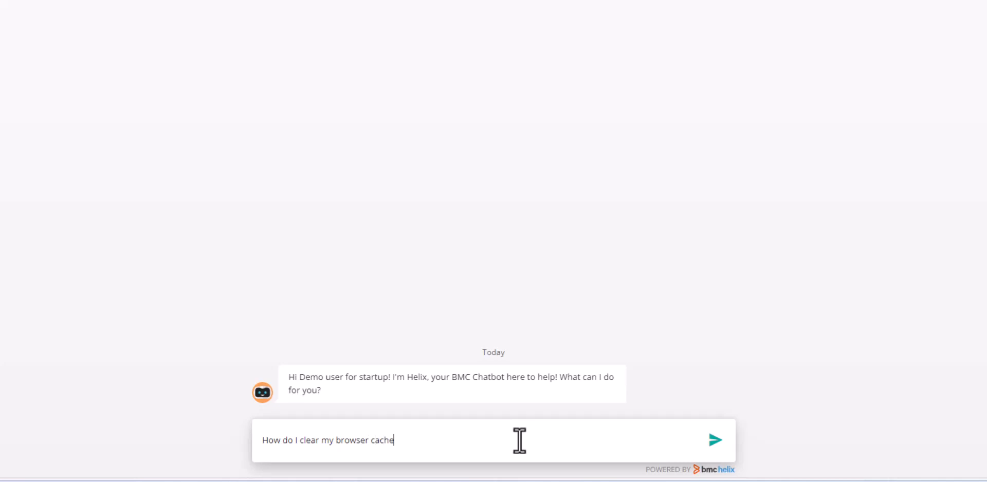
click(715, 440)
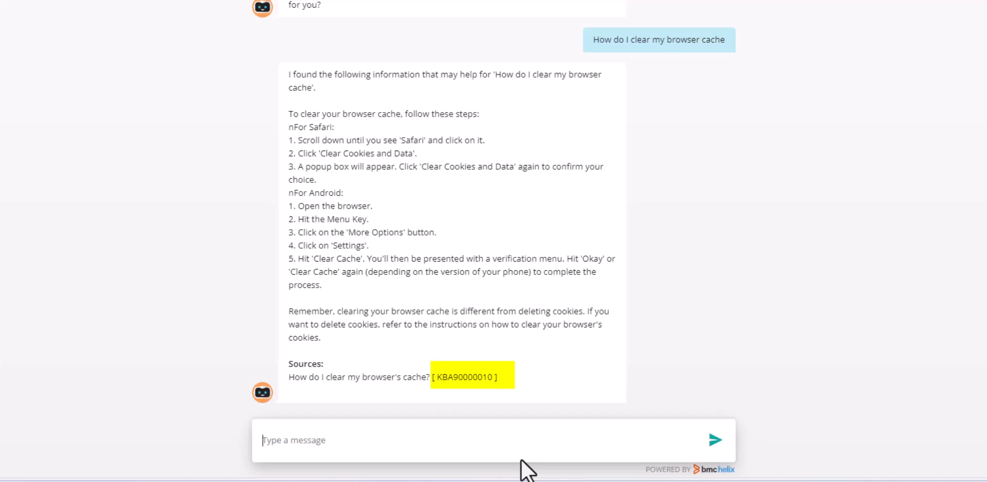
- Ask 'How do I clear cache on chrome' and scroll through the Chrome-specific reply
text(How do I clear)
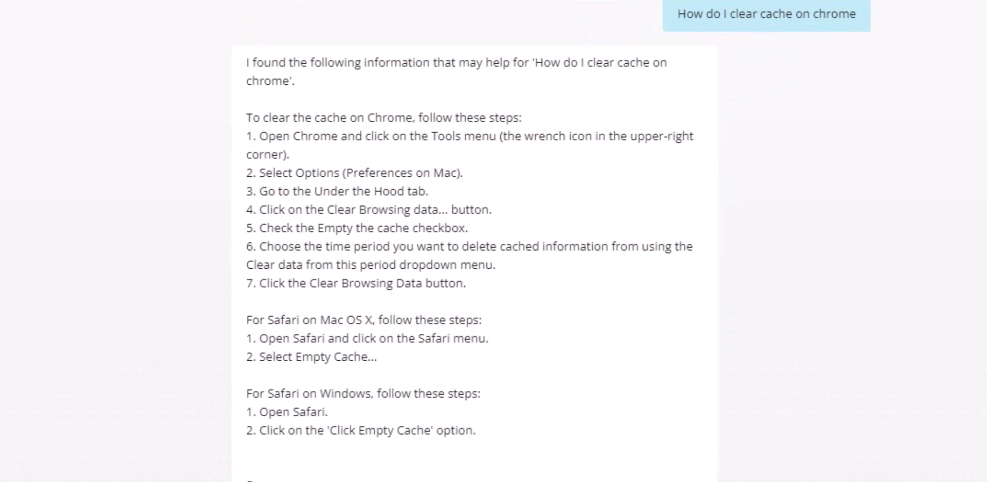
scroll(down, 3)
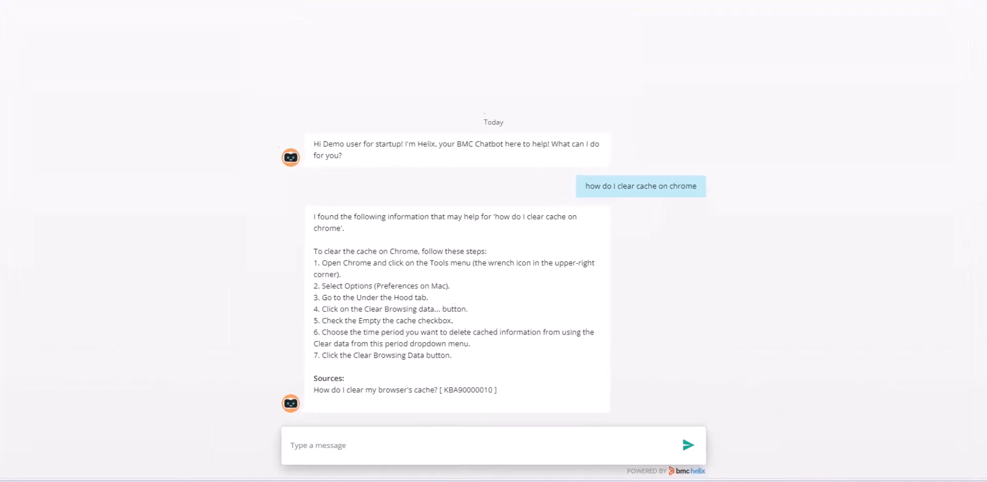
- Ask the bot to 'write me a poem about the star'
text(write me a poem abo)
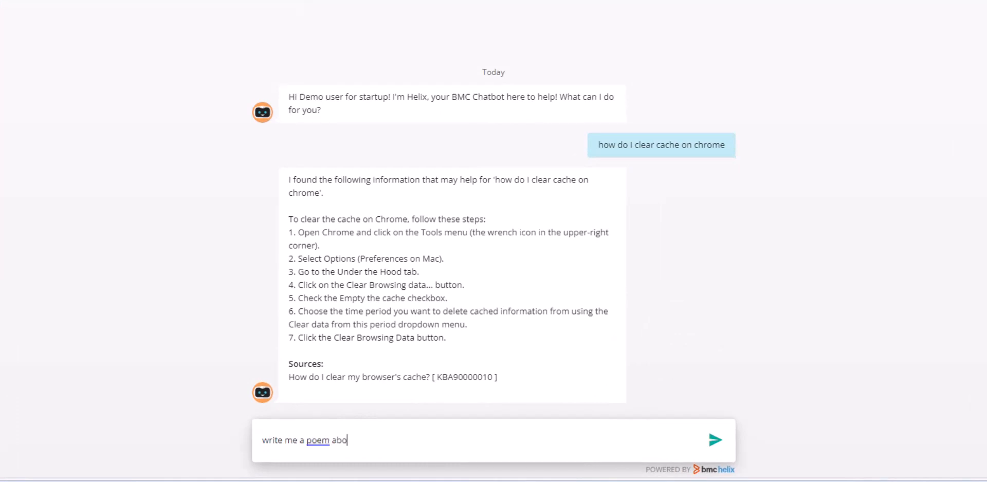
text(ut the star)
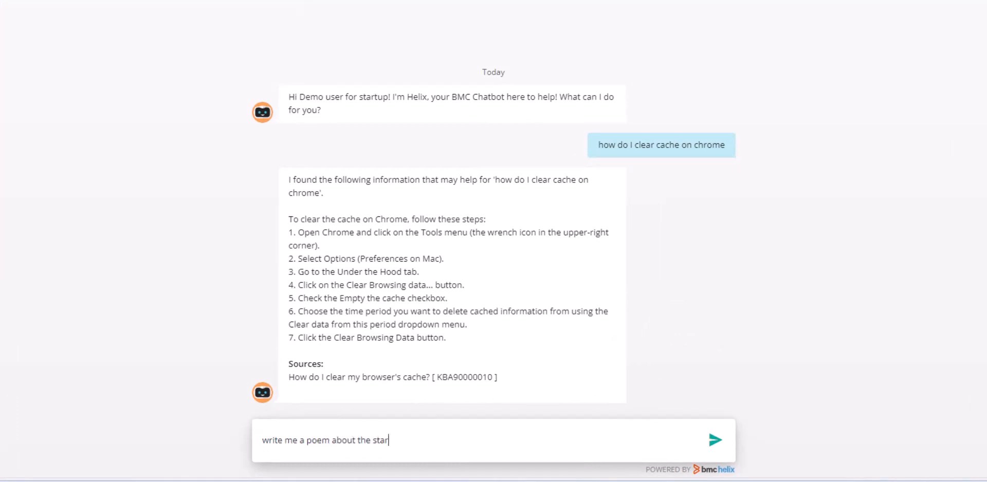
click(714, 439)
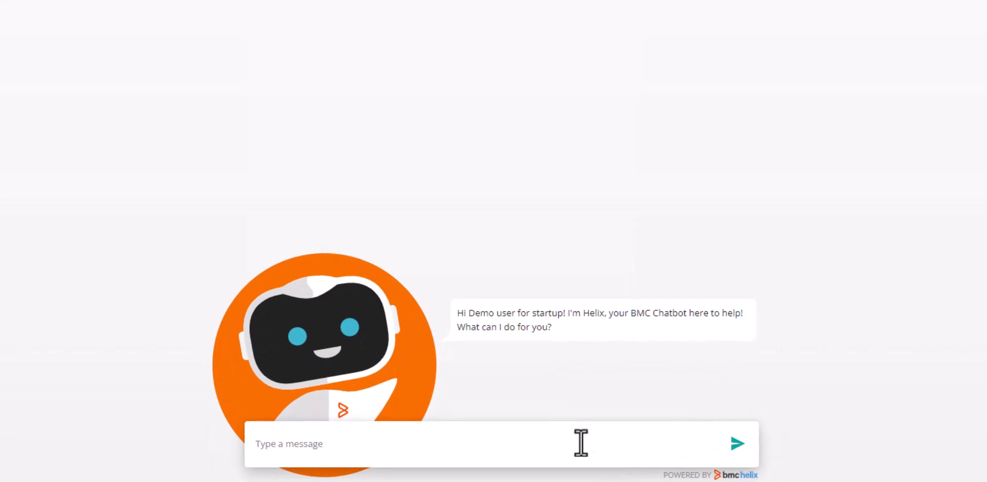
- Send 'I need a guest wifi for jon smith' to start a guest wifi request
text(I need a guest)
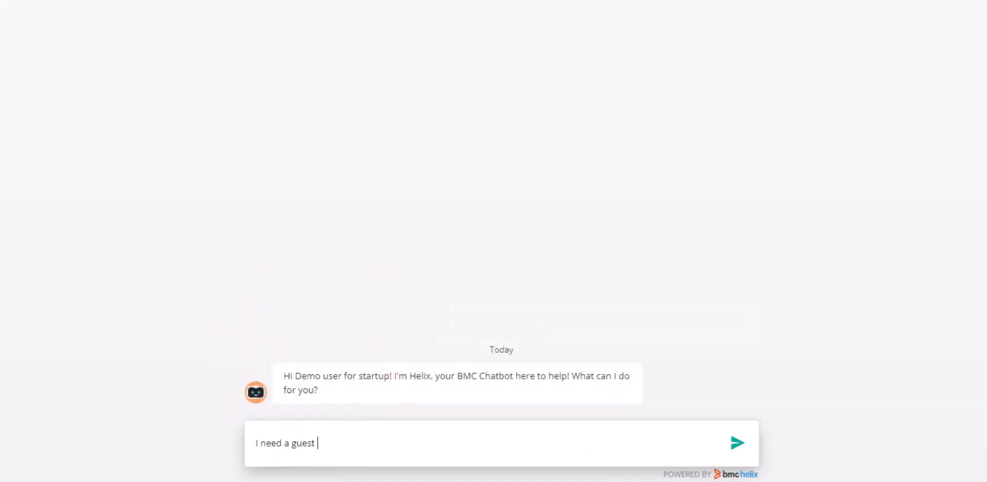
text(wifif for)
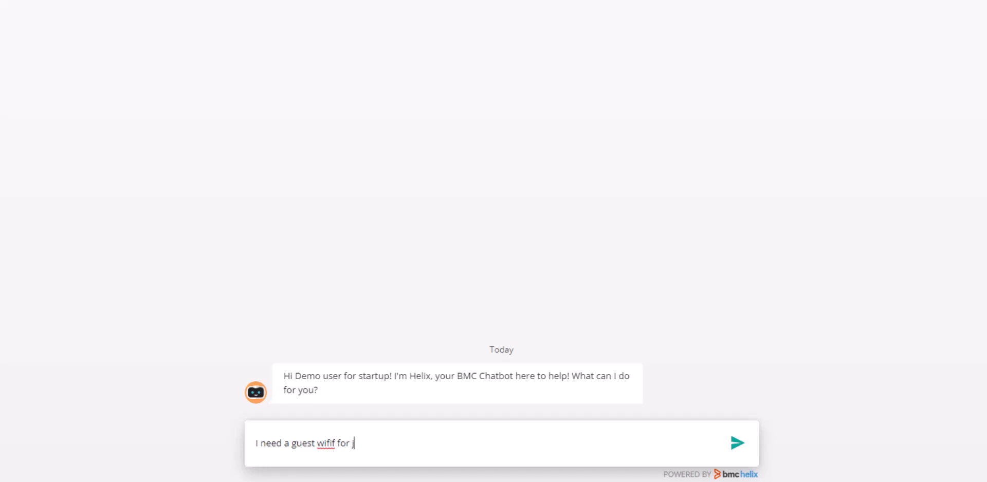
text(jon smith)
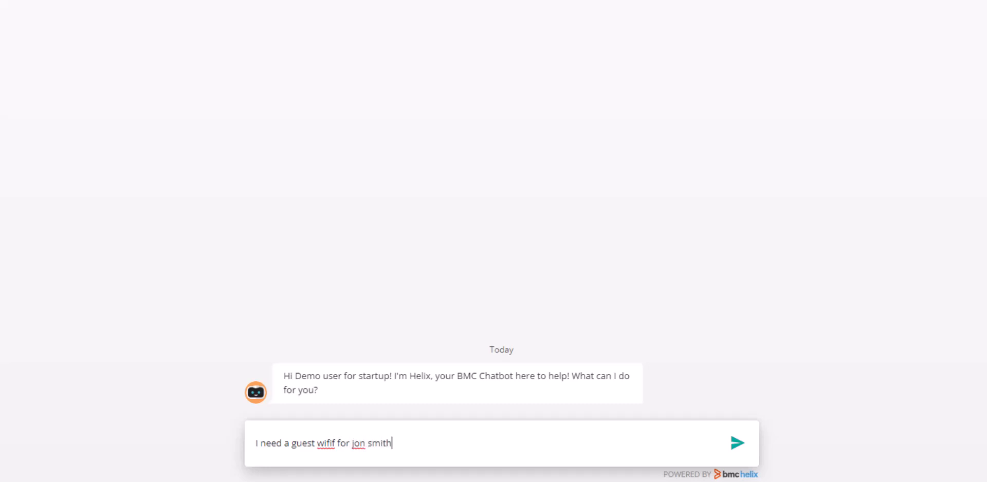
click(737, 443)
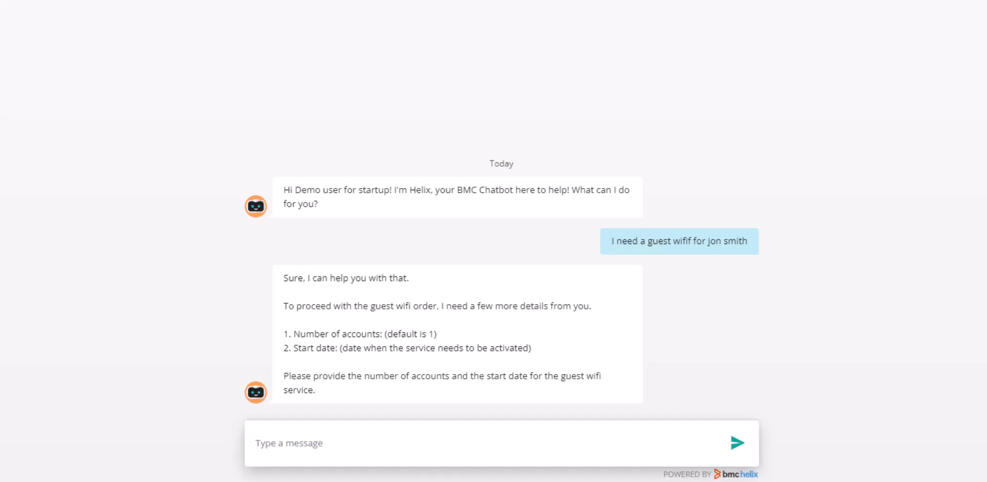
- Answer with 3 accounts and a 7/22/23 start date
text(3)
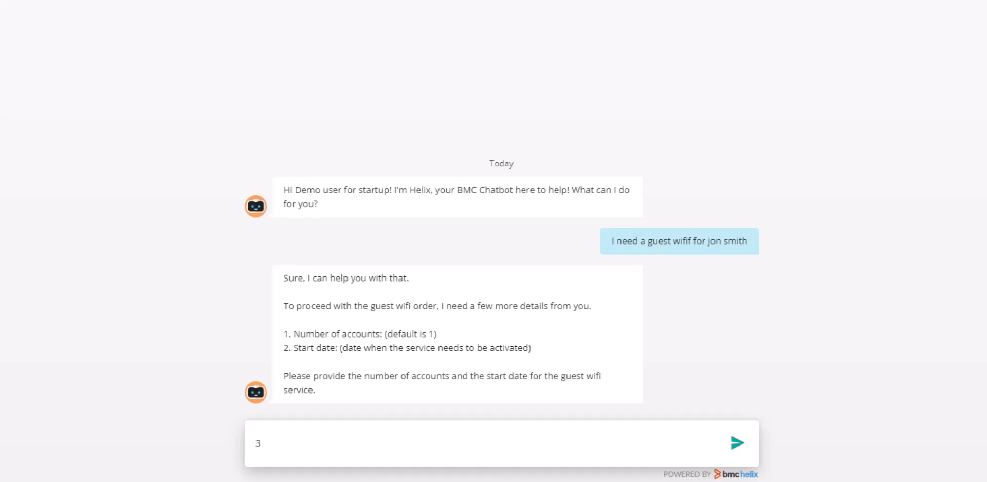
click(737, 443)
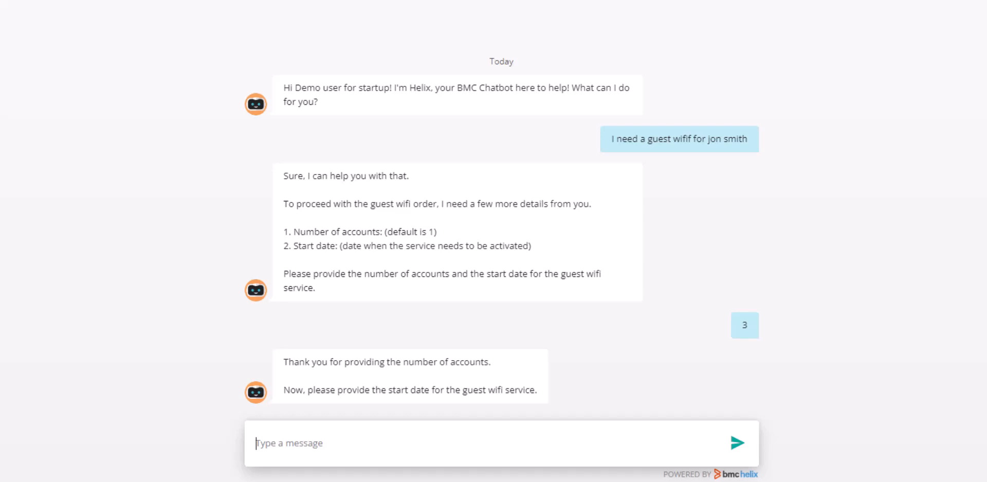
text(7/22/23)
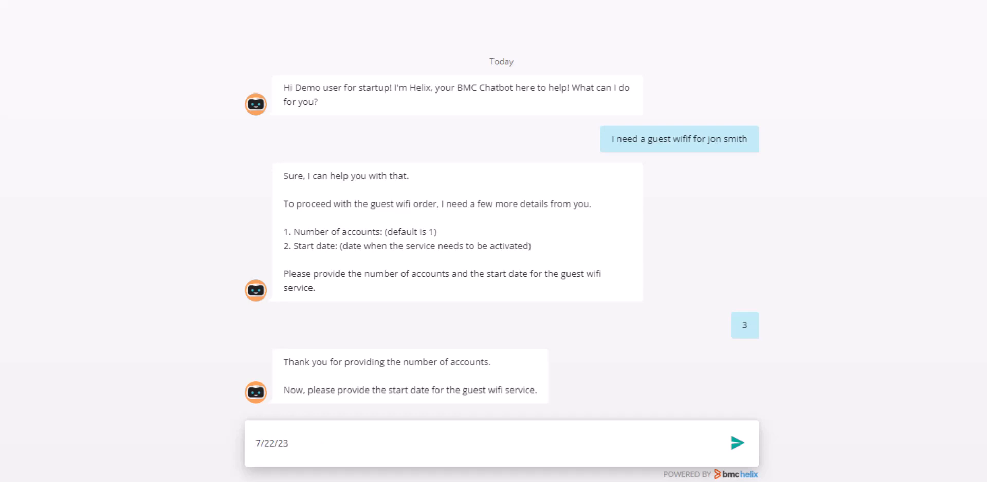
click(737, 443)
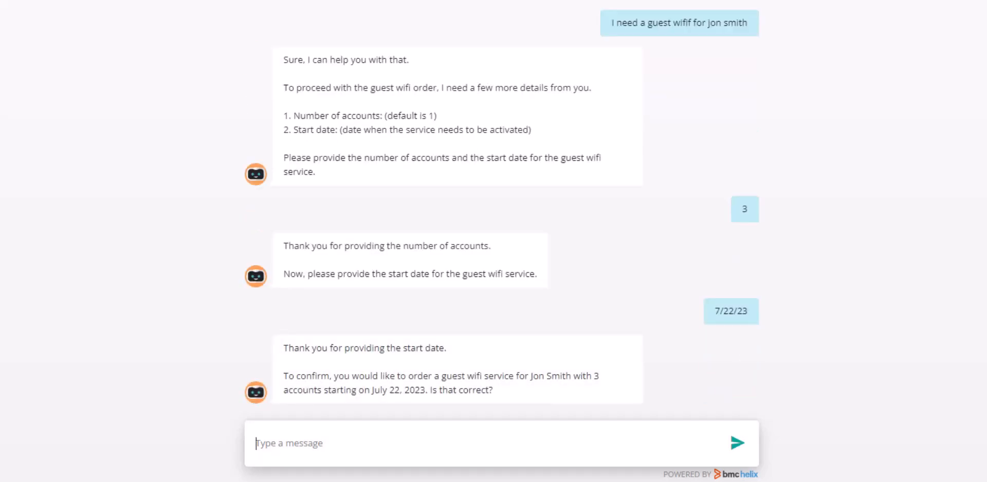
- Tell the bot 'wait, change # of accounts to 5' and confirm the updated summary
text(wait)
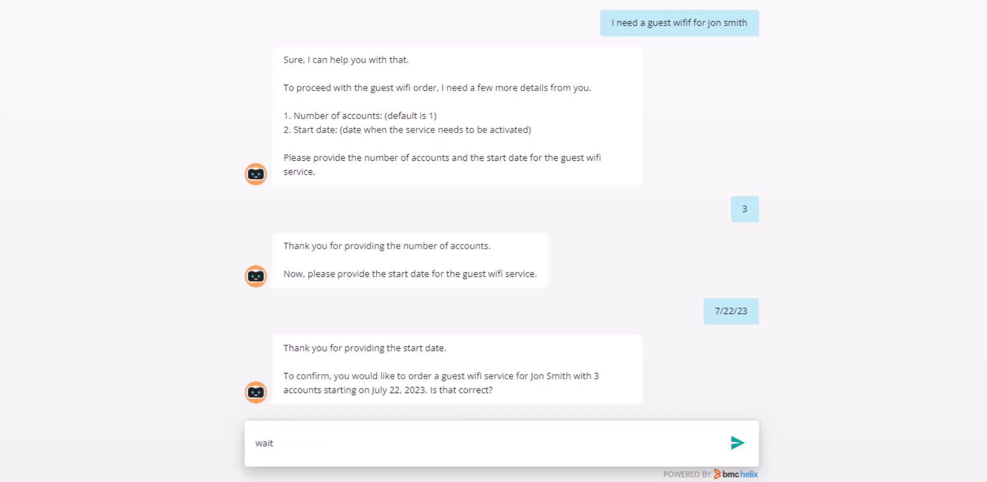
text(, change)
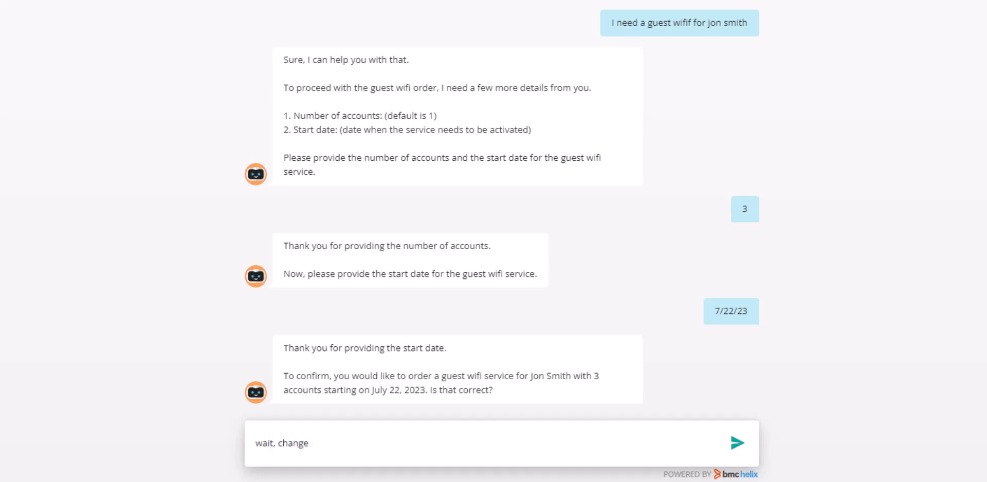
text(# of ac)
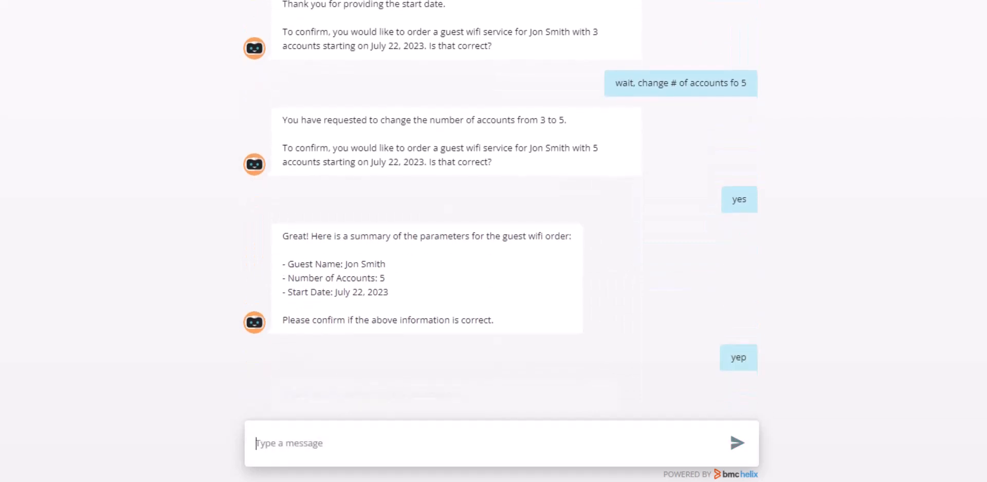
text(add a)
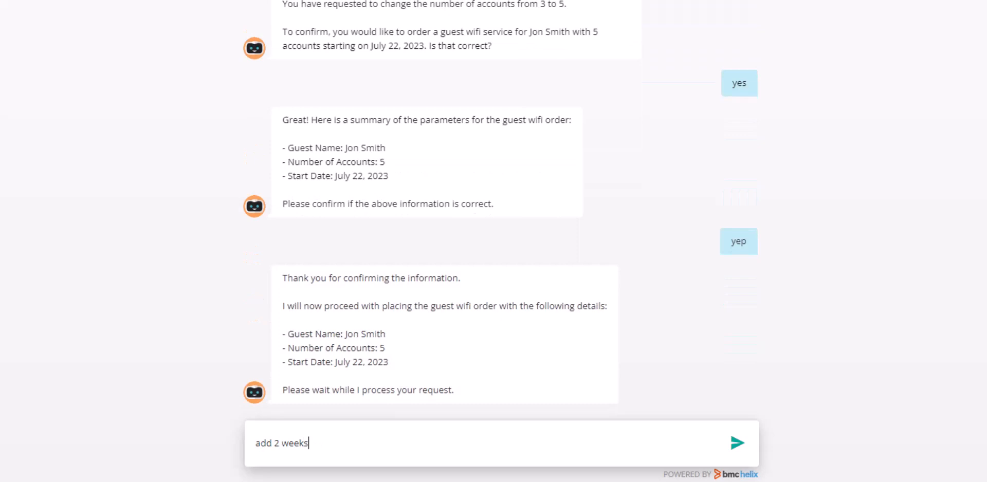
- Send 'add 2 weeks to the end date' for an August 5, 2023 end, and confirm
text(to the)
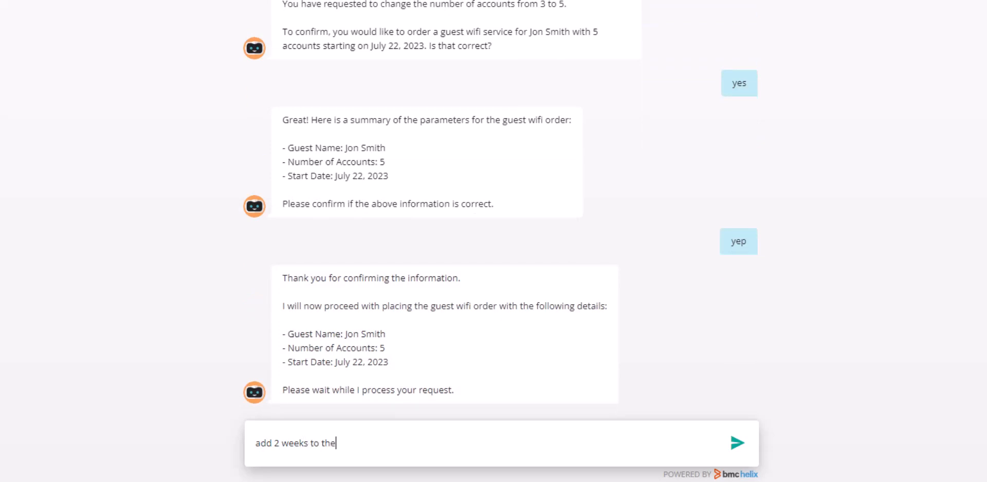
text(end d)
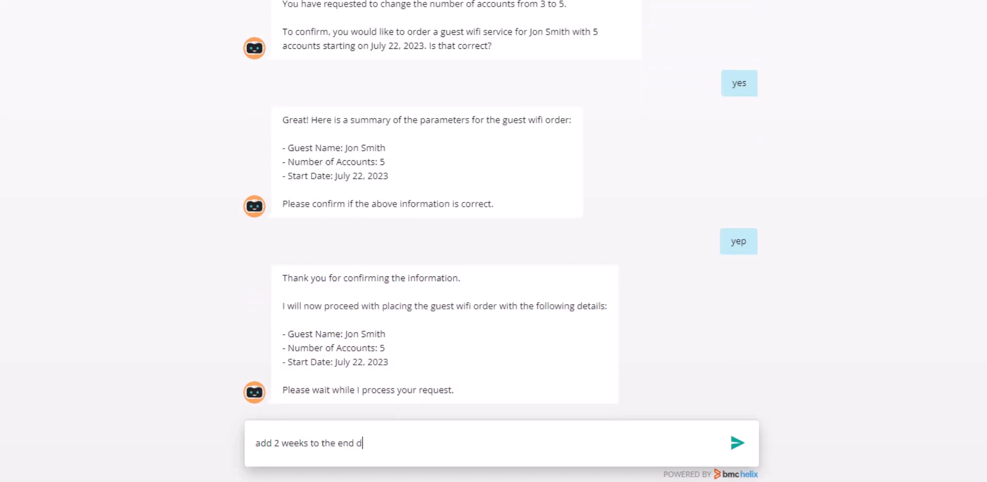
click(738, 443)
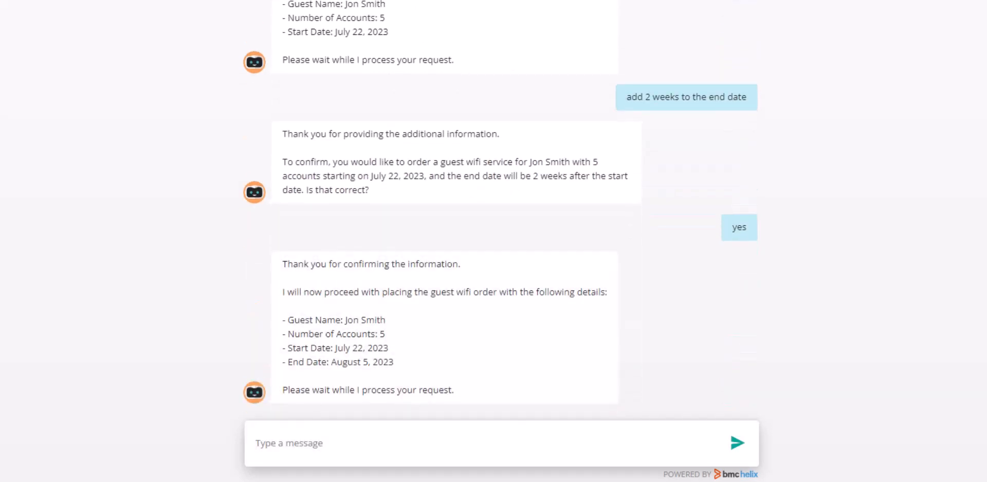
text(I forgot I need to add another acco)
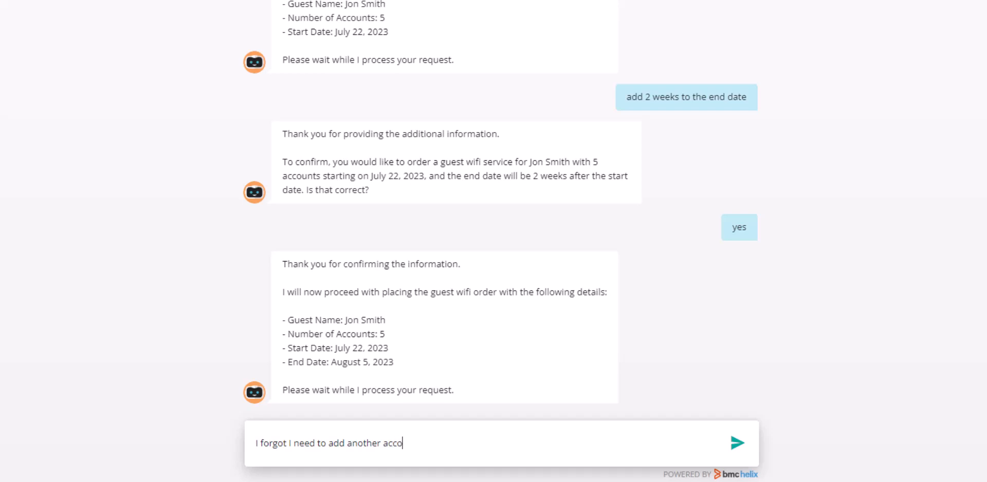
- Add one more account for 6 total, then reply 'no' to further help
text(unt)
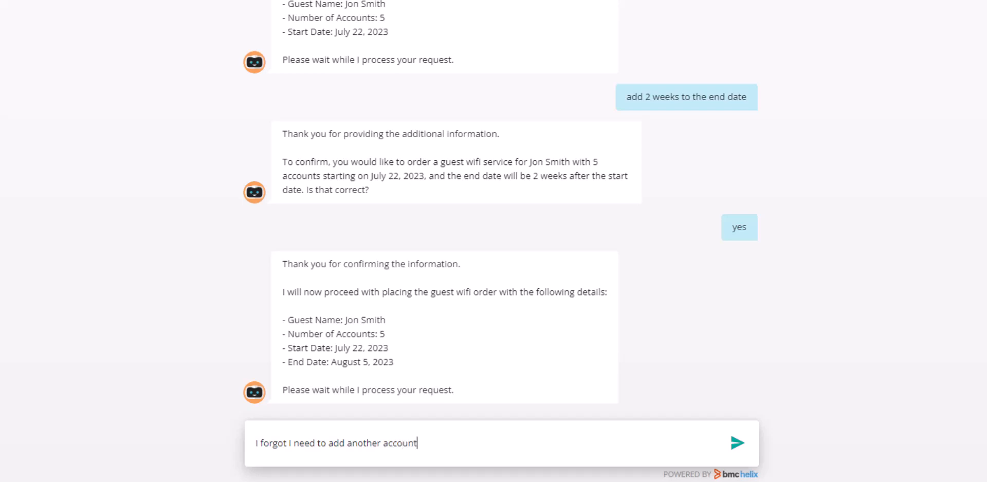
click(737, 443)
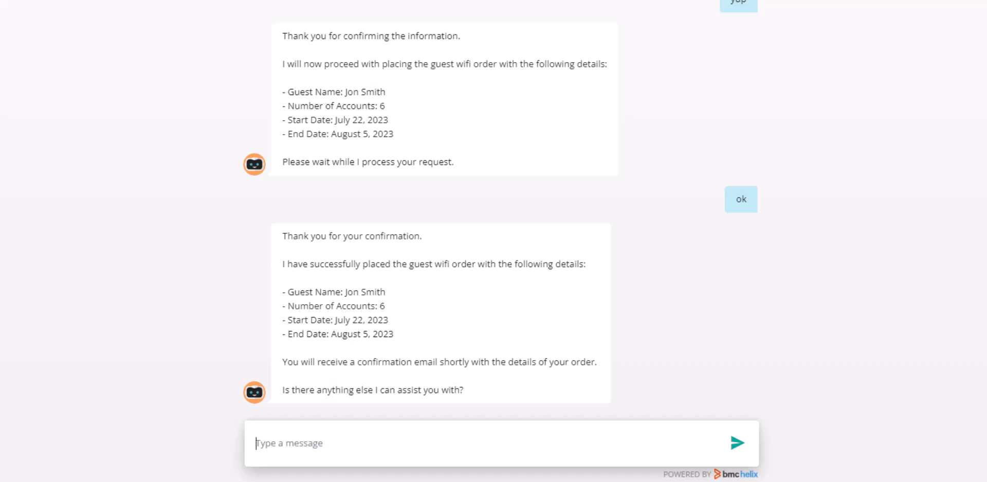
text(no)
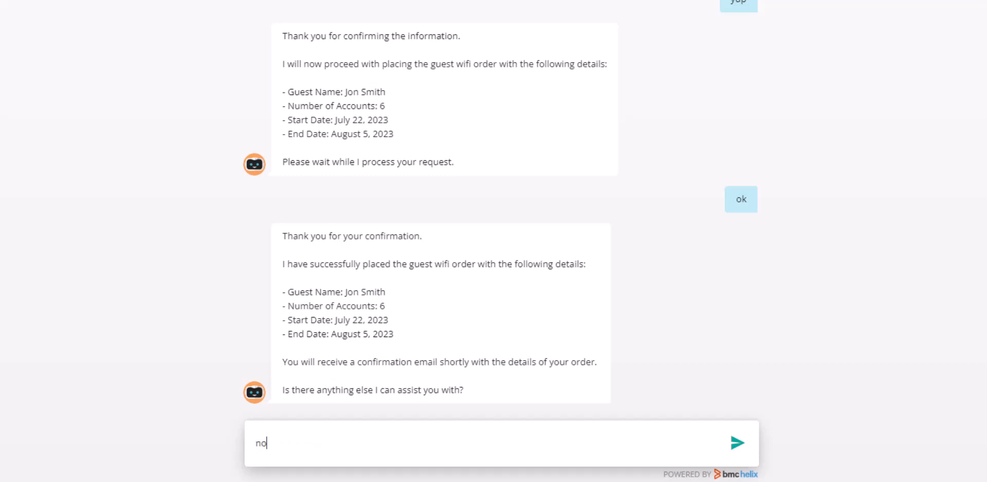
click(737, 442)
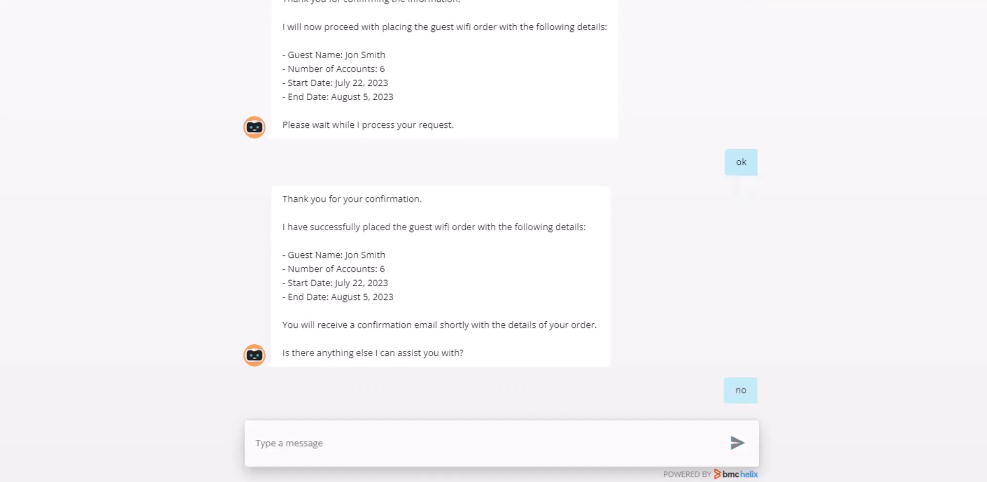